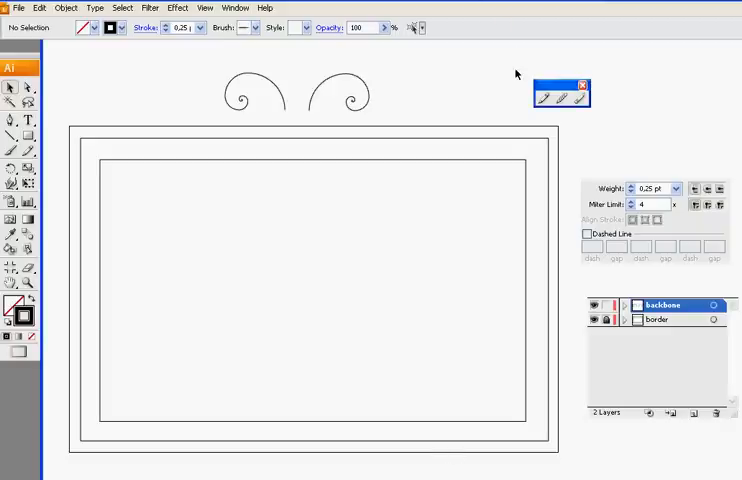
mouse_move(525, 101)
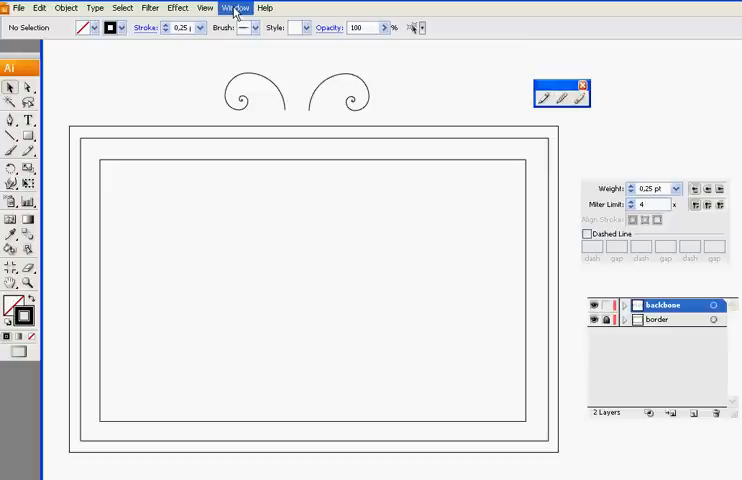
Check the backbone layer options and artboard size, closing both dialogs without changes
left_click(236, 8)
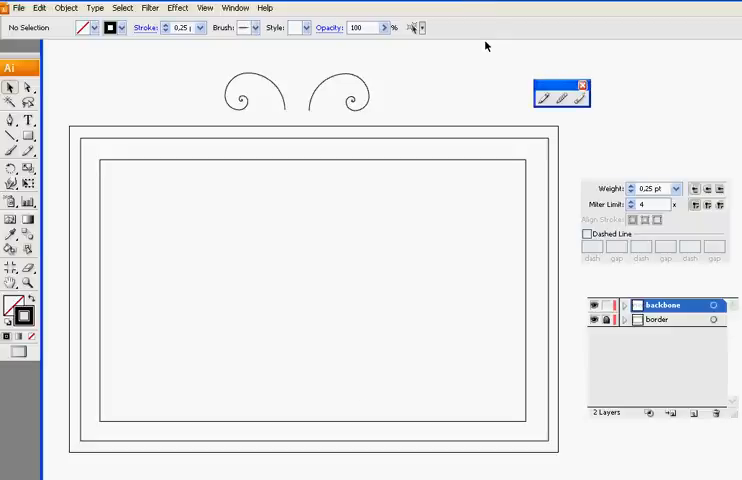
mouse_move(406, 68)
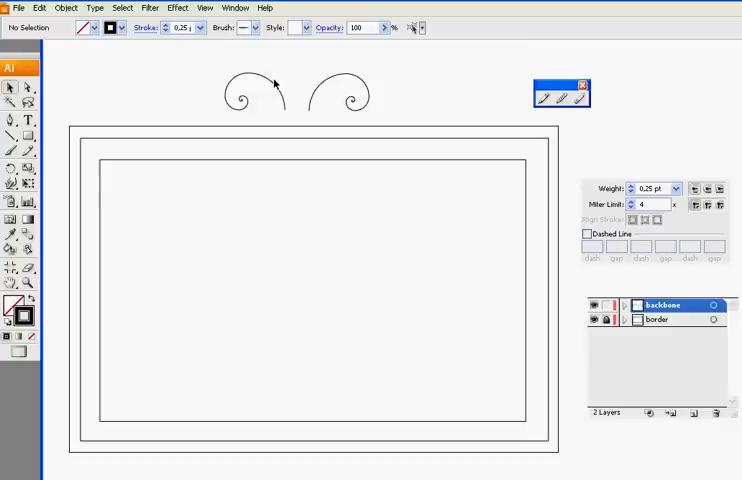
mouse_move(283, 86)
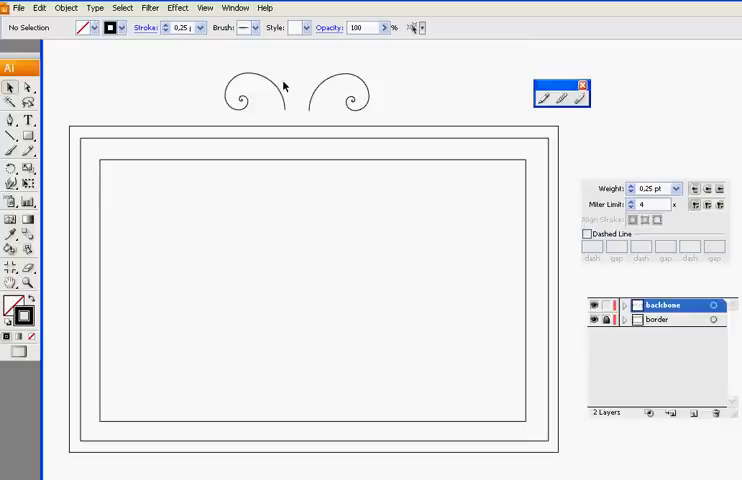
mouse_move(280, 98)
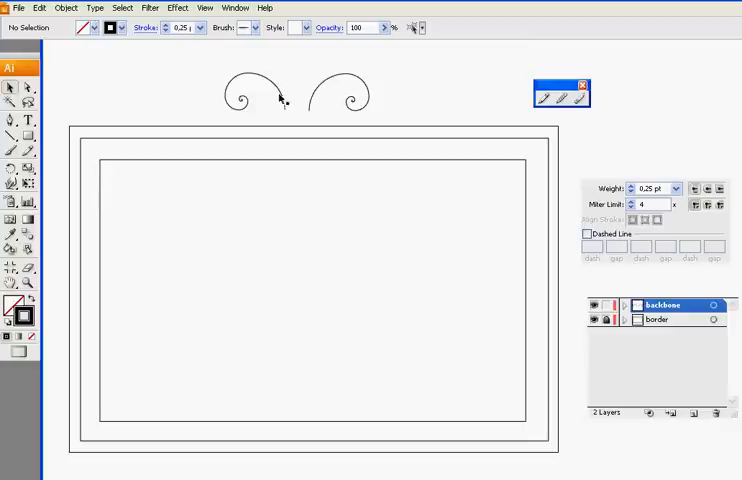
left_click(243, 95)
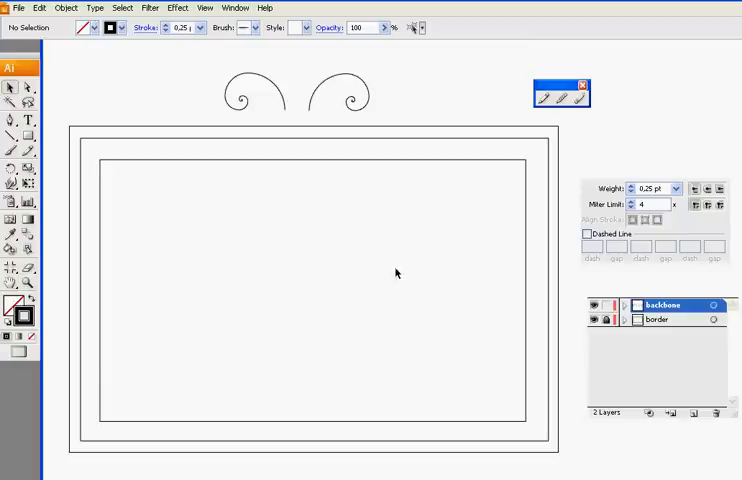
mouse_move(676, 359)
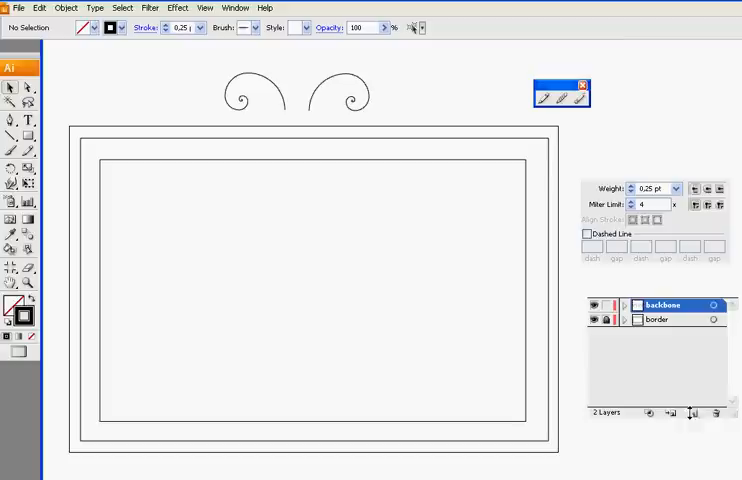
mouse_move(692, 413)
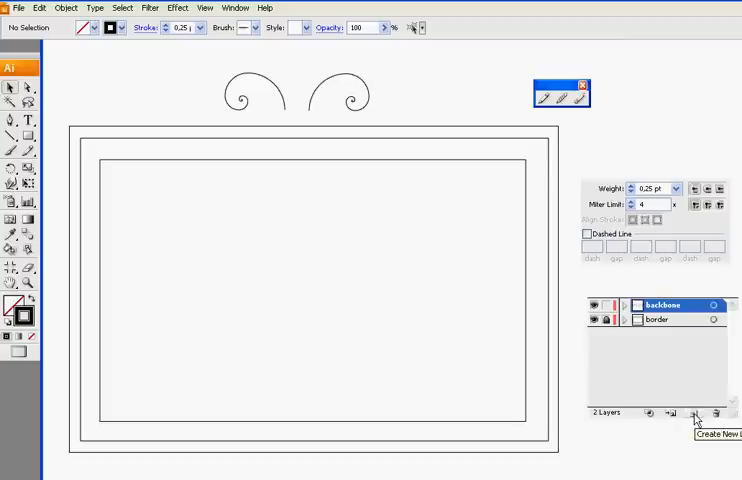
mouse_move(641, 411)
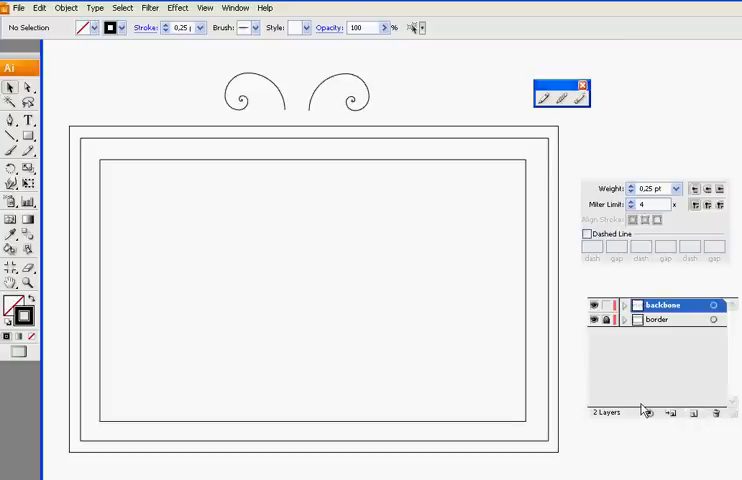
mouse_move(652, 405)
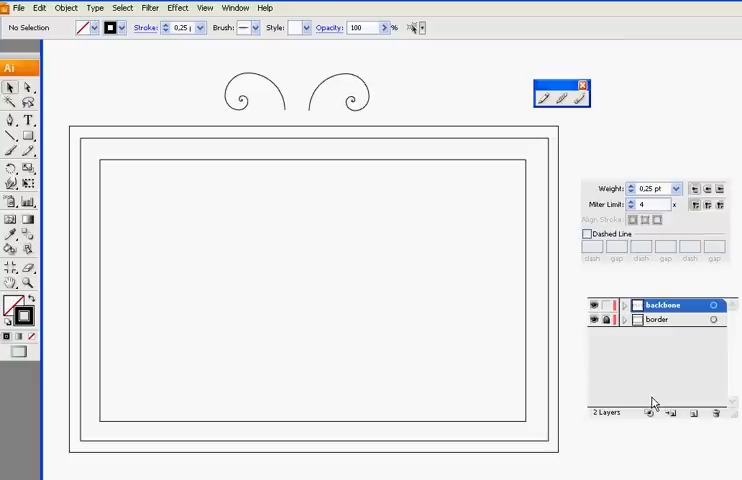
mouse_move(649, 398)
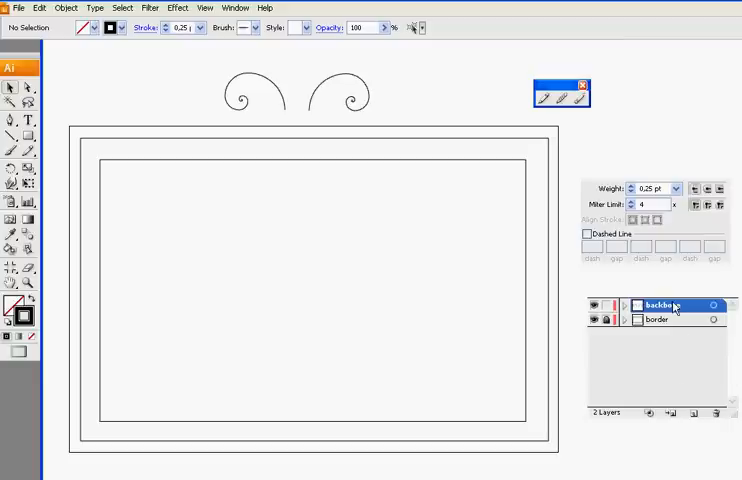
double_click(660, 305)
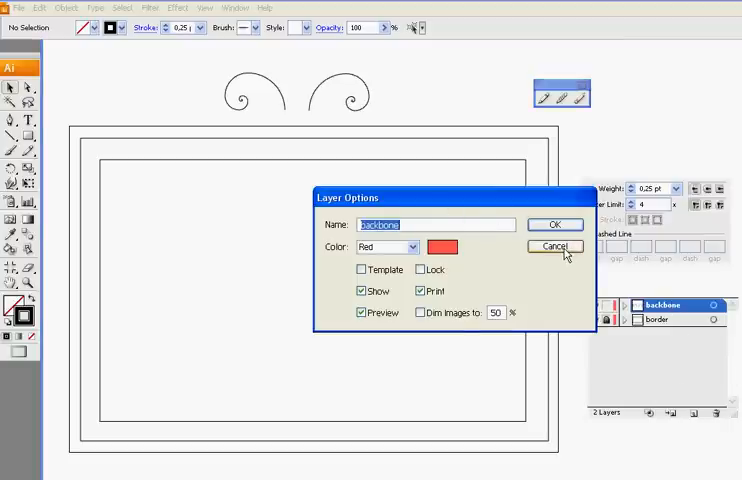
left_click(553, 247)
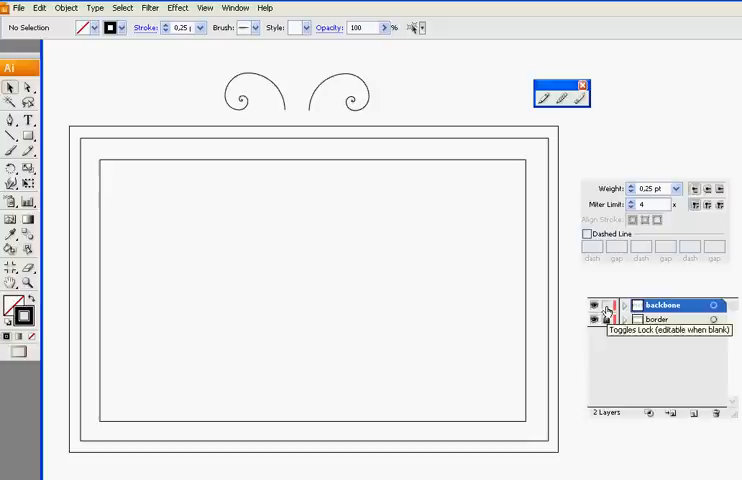
left_click(625, 319)
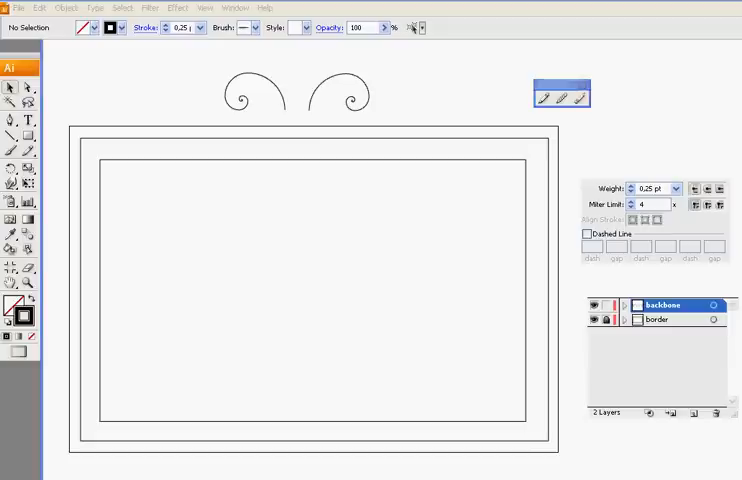
left_click(18, 8)
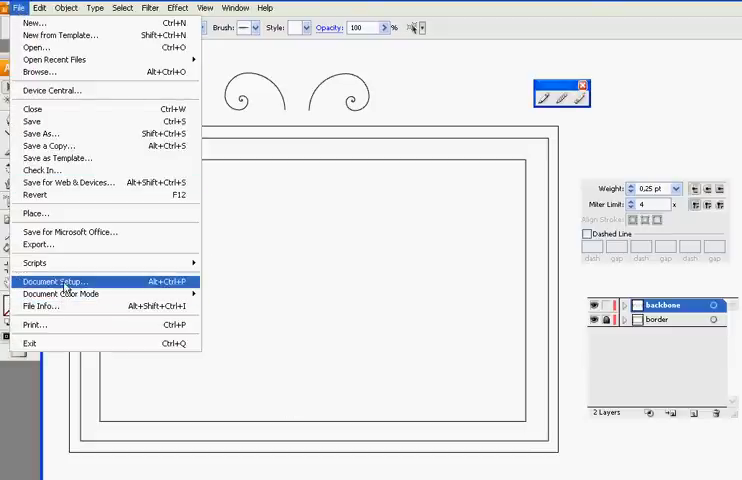
left_click(54, 281)
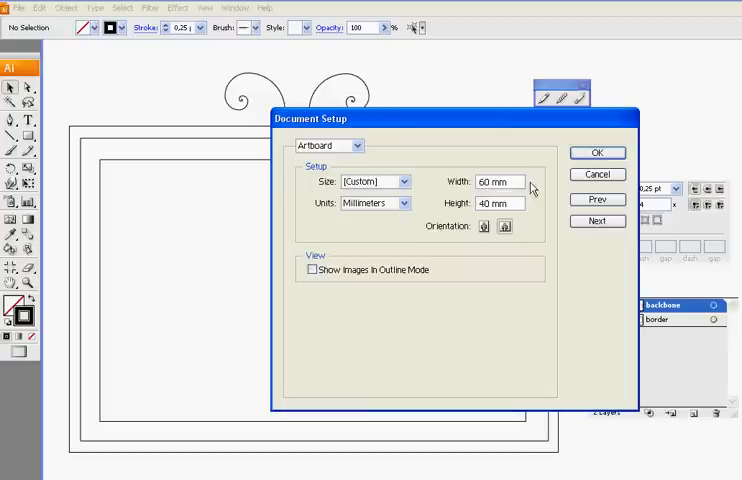
left_click(597, 152)
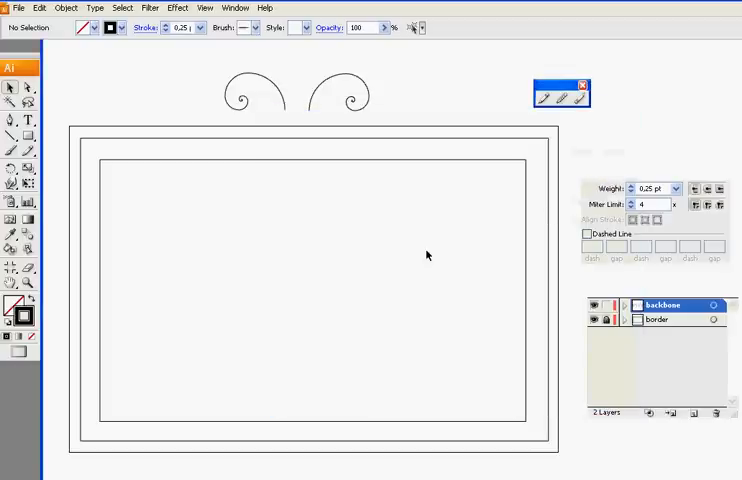
mouse_move(401, 266)
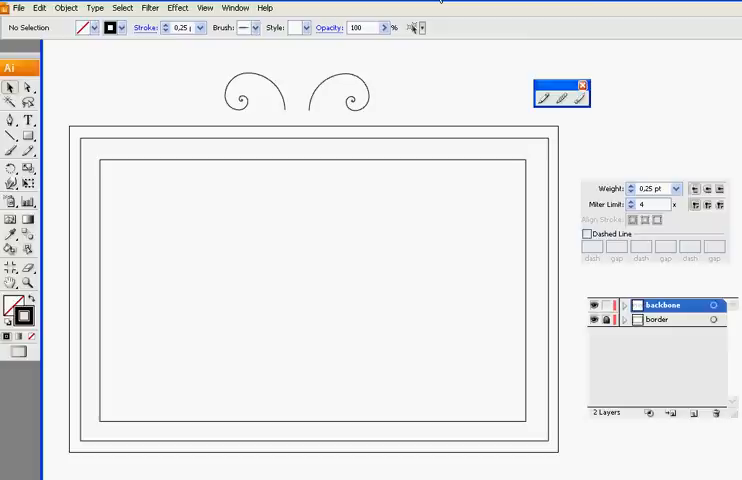
mouse_move(419, 71)
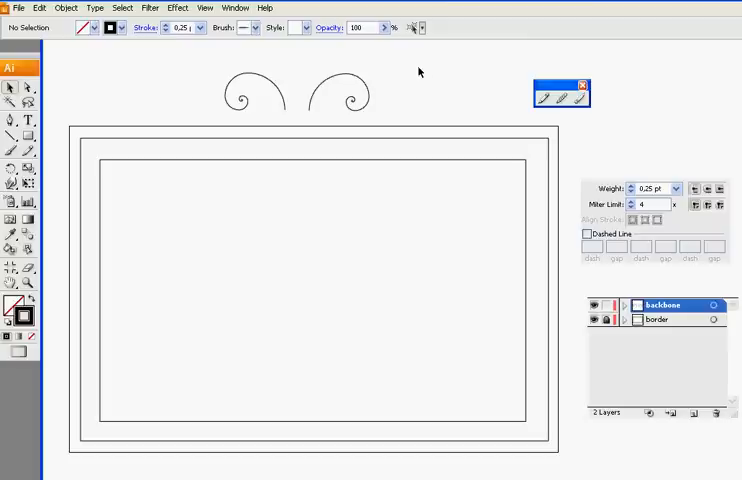
mouse_move(341, 78)
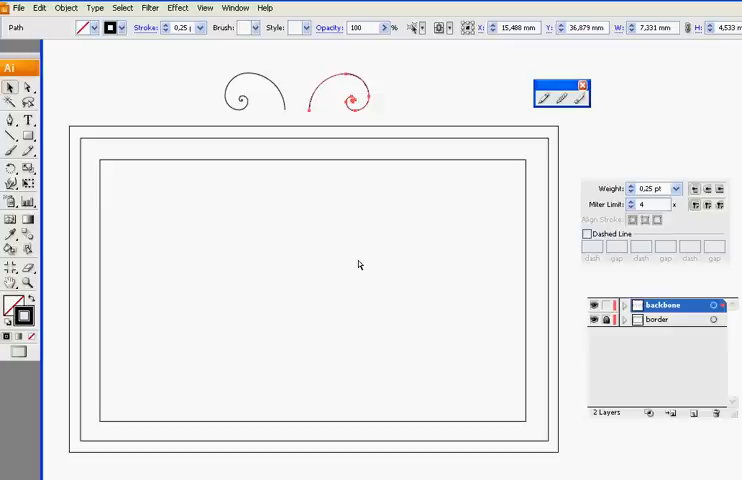
Drag a large copy of the left spiral template into the frame along the bottom
left_click_drag(350, 95, 458, 285)
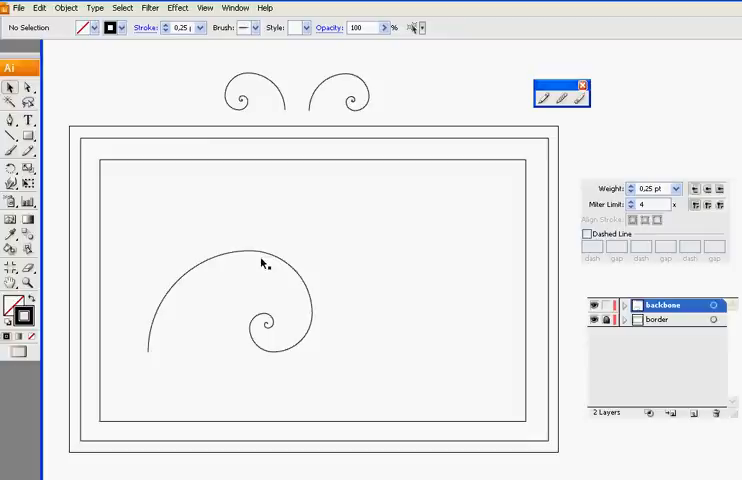
left_click(260, 263)
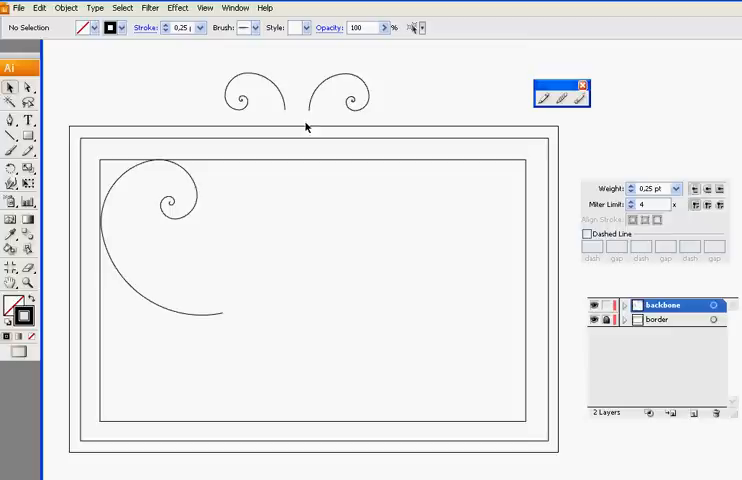
mouse_move(289, 104)
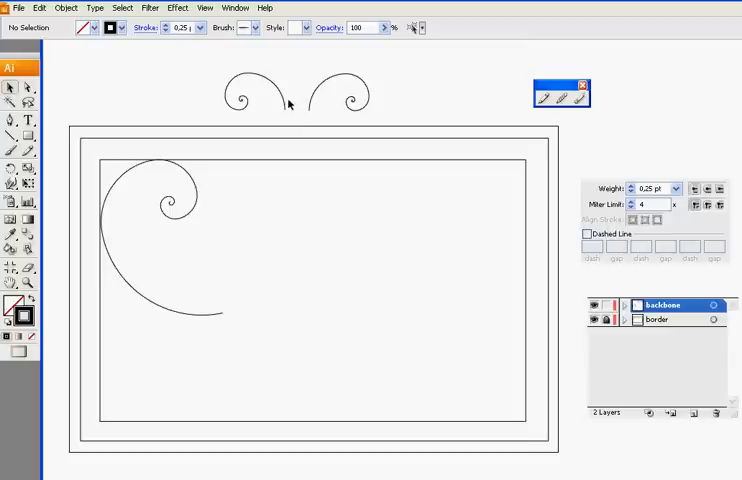
mouse_move(293, 90)
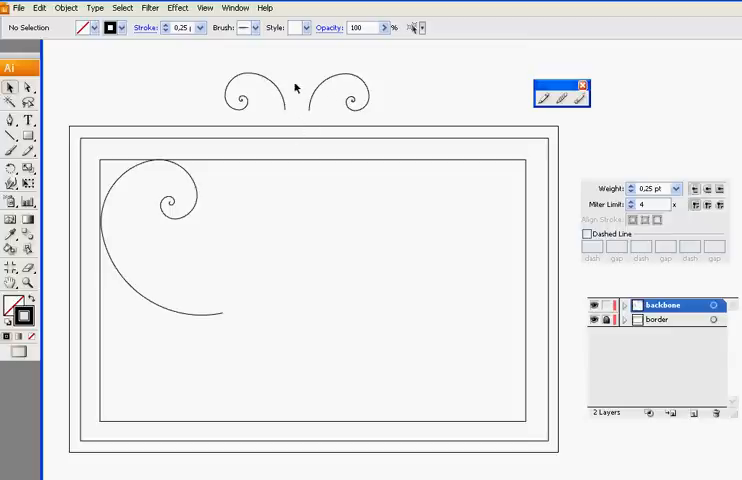
left_click(245, 98)
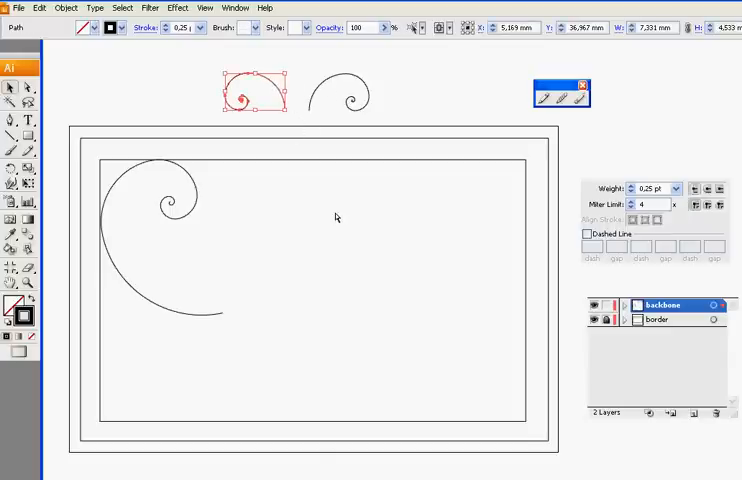
left_click_drag(252, 92, 460, 285)
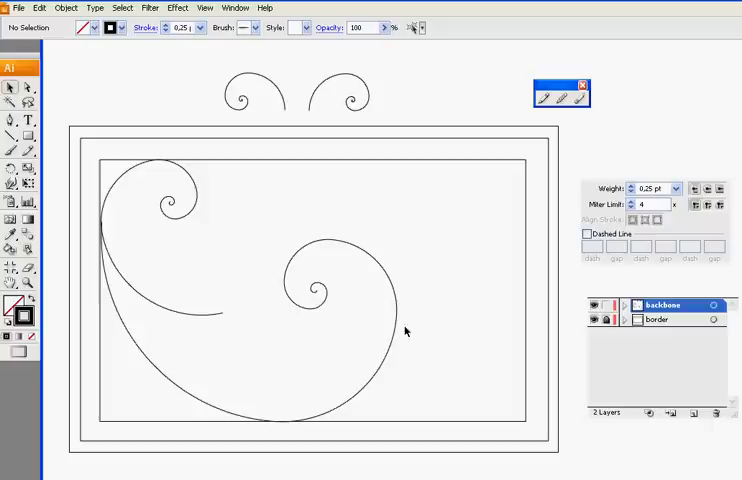
Place a copy of the right spiral template curling toward the frame's mid-right edge
left_click(340, 95)
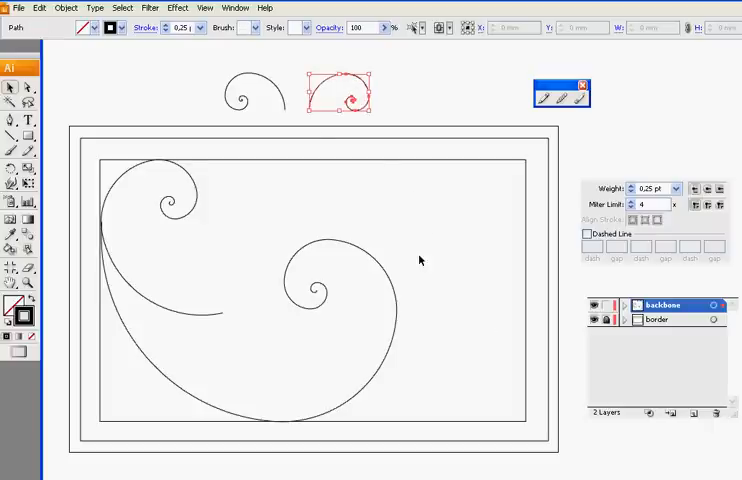
left_click_drag(345, 90, 455, 290)
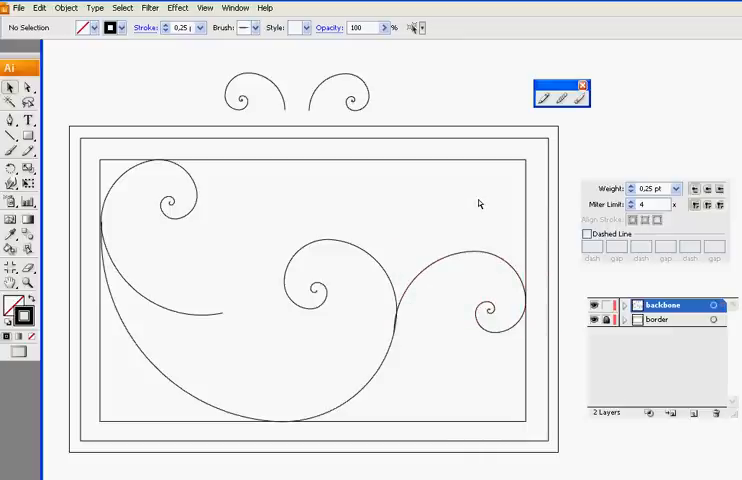
mouse_move(429, 273)
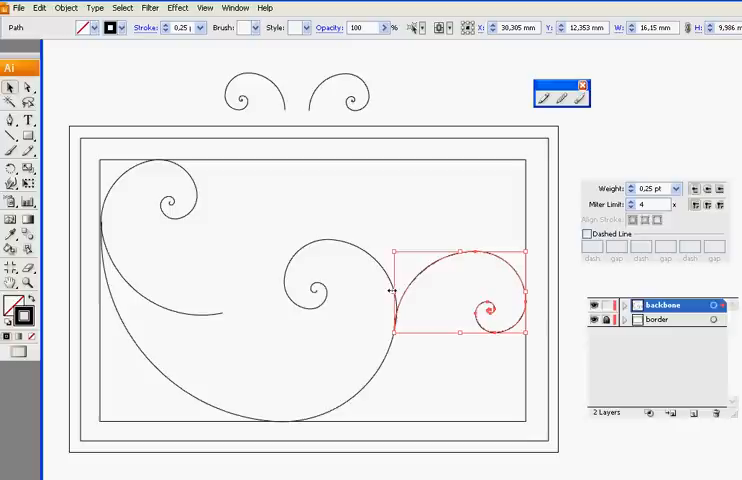
left_click(413, 265)
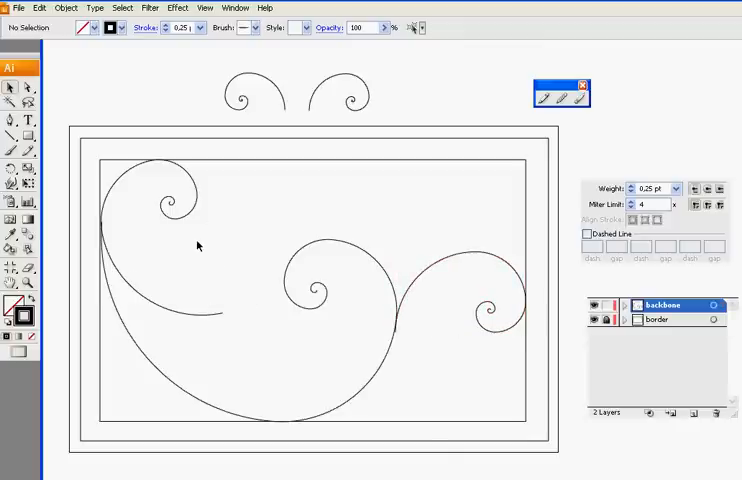
mouse_move(324, 114)
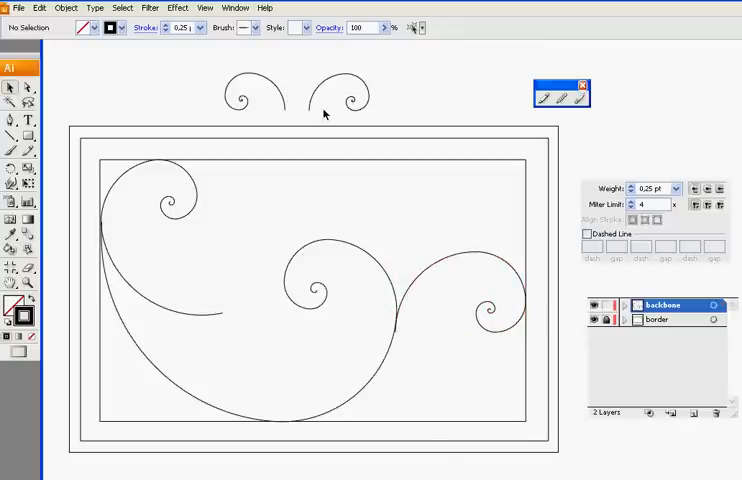
left_click(355, 95)
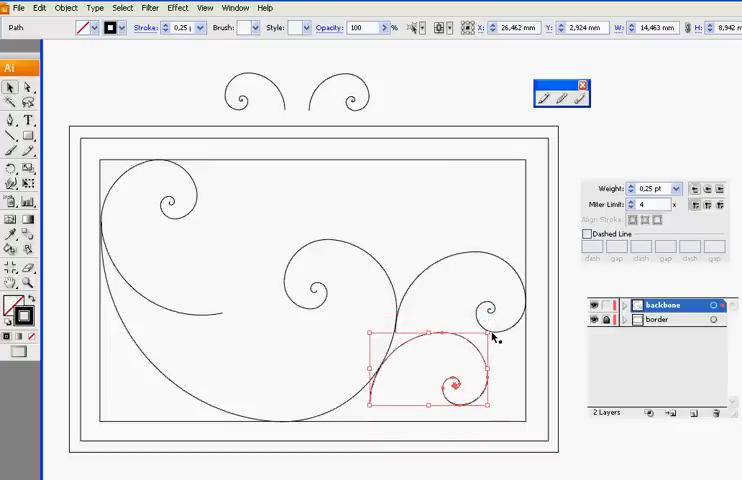
mouse_move(490, 410)
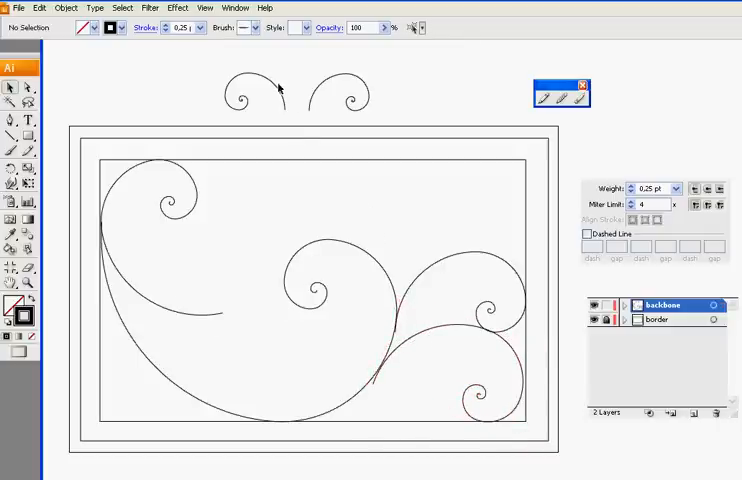
Copy the left spiral template and rotate it beside the top-left spiral
left_click(240, 98)
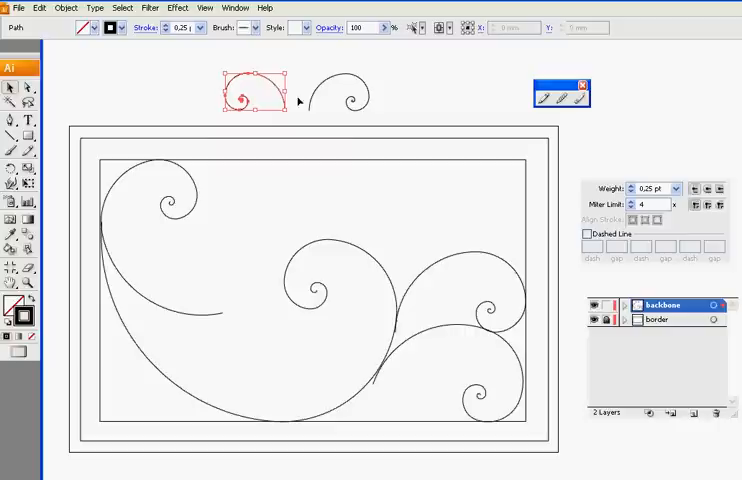
left_click(373, 231)
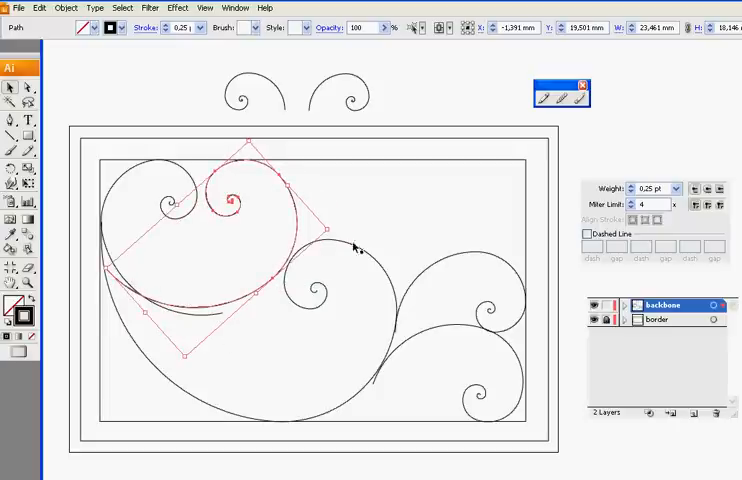
left_click(410, 207)
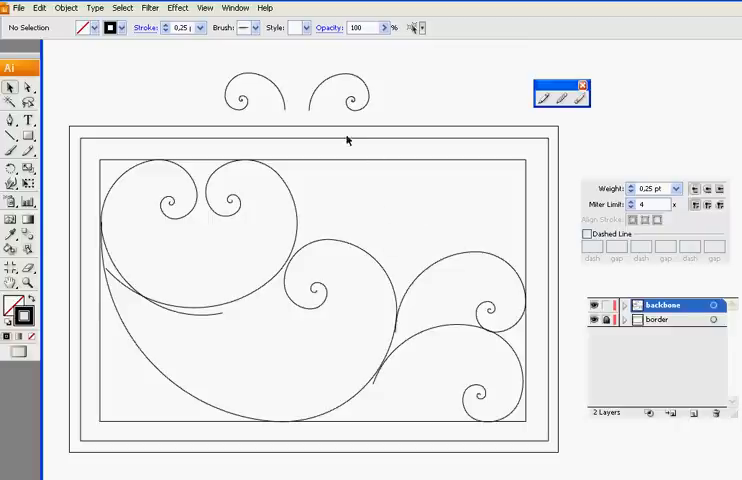
left_click(350, 95)
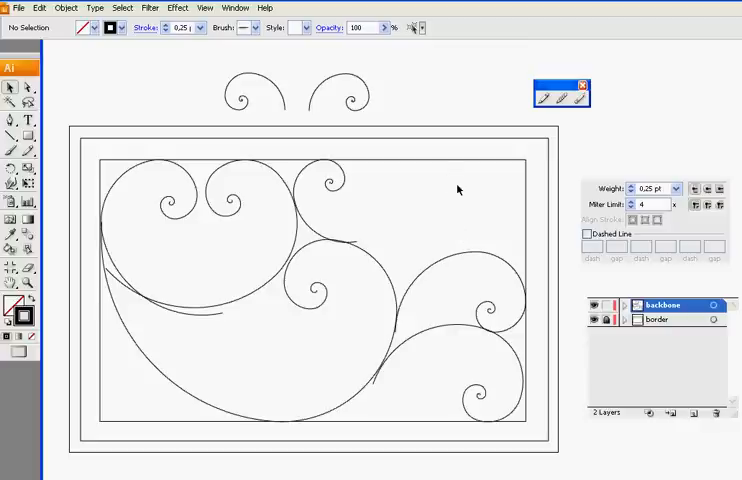
mouse_move(486, 244)
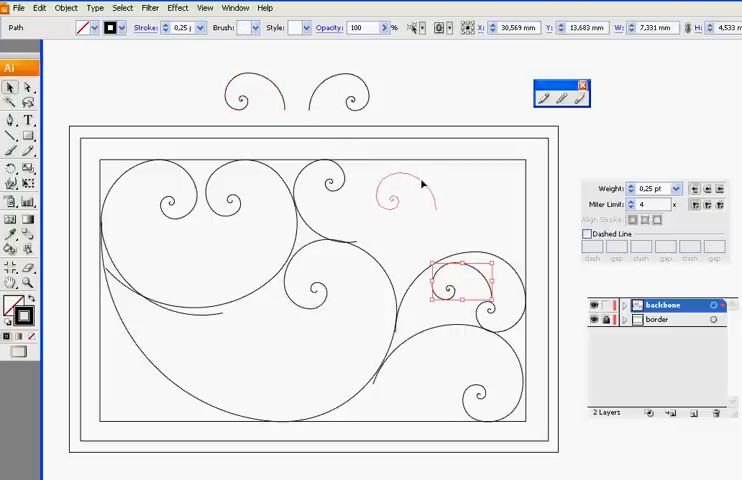
Move a spiral copy up into the upper middle of the frame
left_click_drag(470, 290, 400, 195)
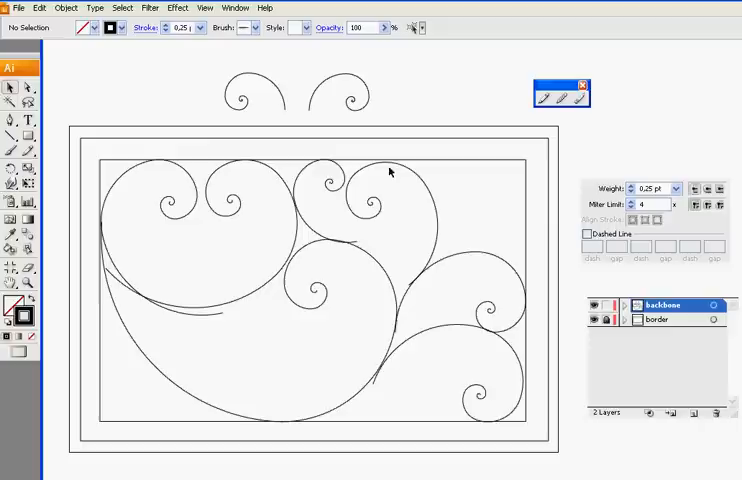
Rotate the upper-middle spiral and fit another spiral copy into the top-right corner
left_click(375, 200)
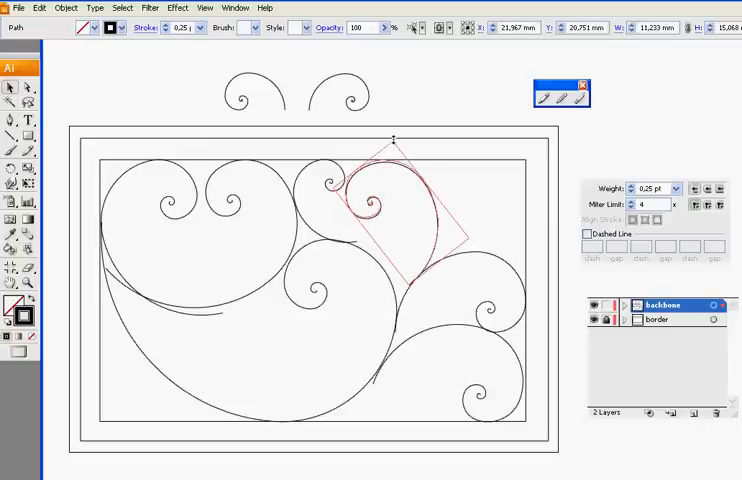
left_click(540, 230)
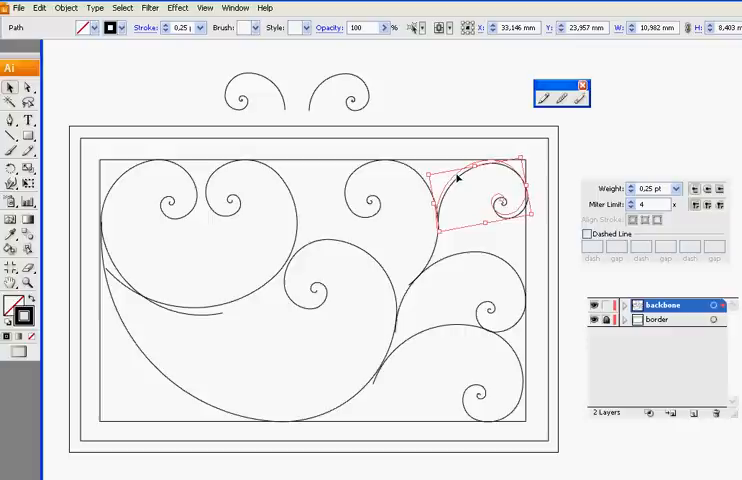
left_click(480, 200)
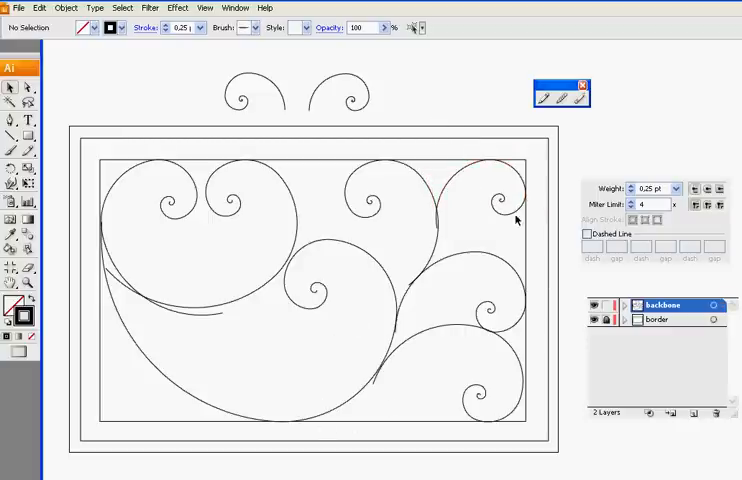
mouse_move(591, 77)
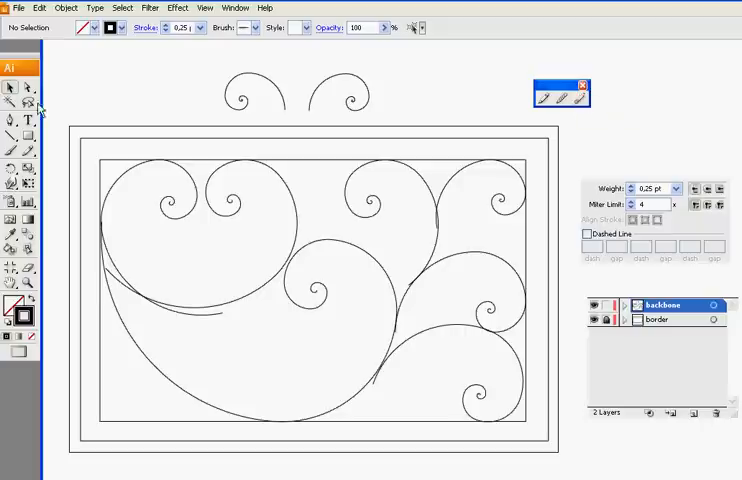
mouse_move(27, 92)
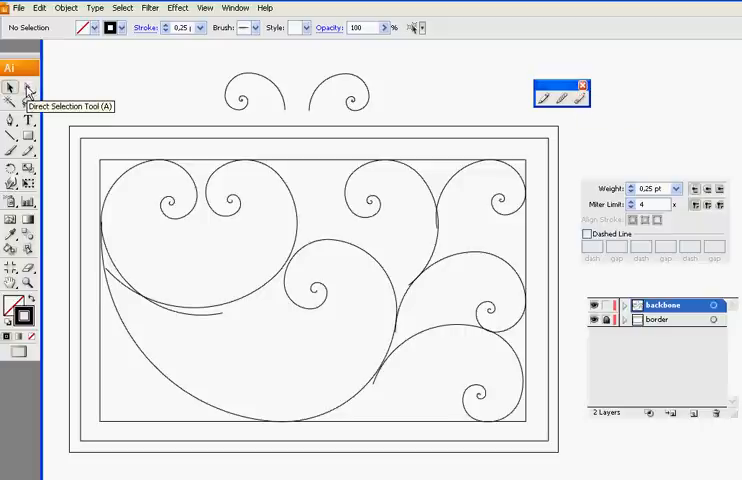